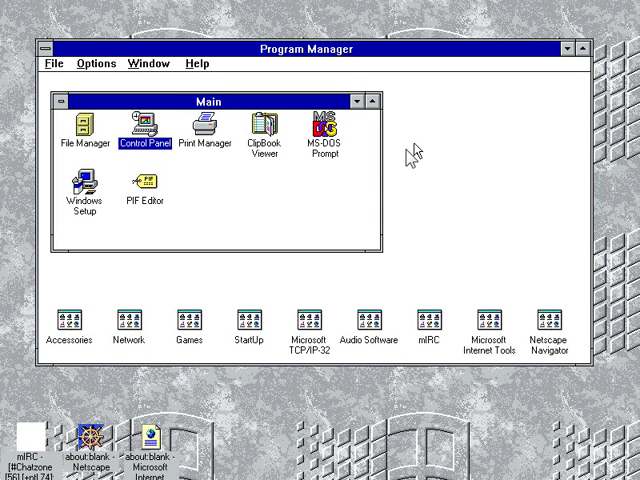
{"action": "mouse_move", "coordinate": [308, 182]}
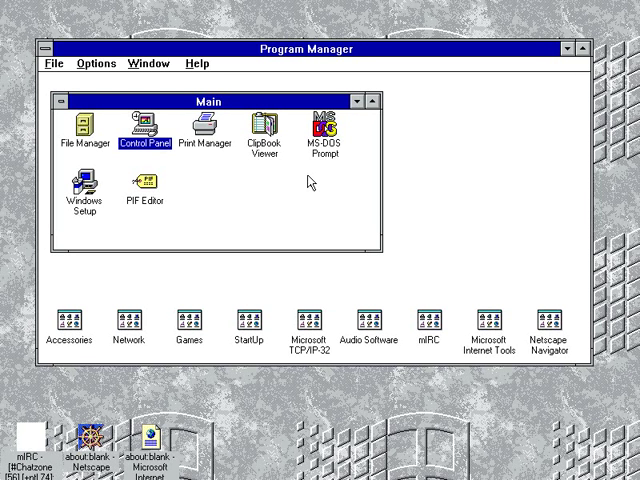
{"action": "mouse_move", "coordinate": [236, 196]}
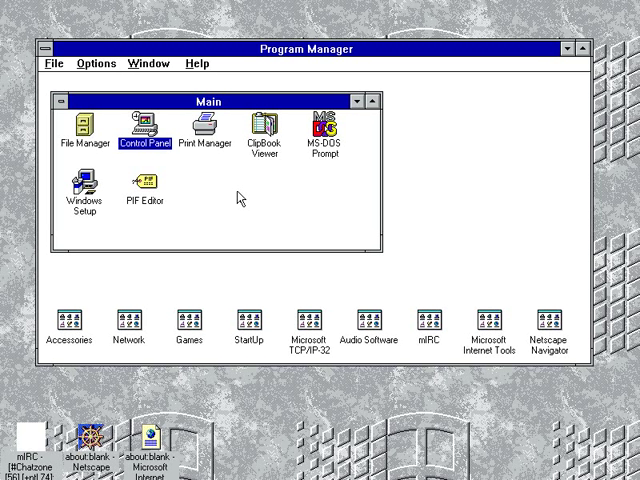
{"action": "mouse_move", "coordinate": [304, 184]}
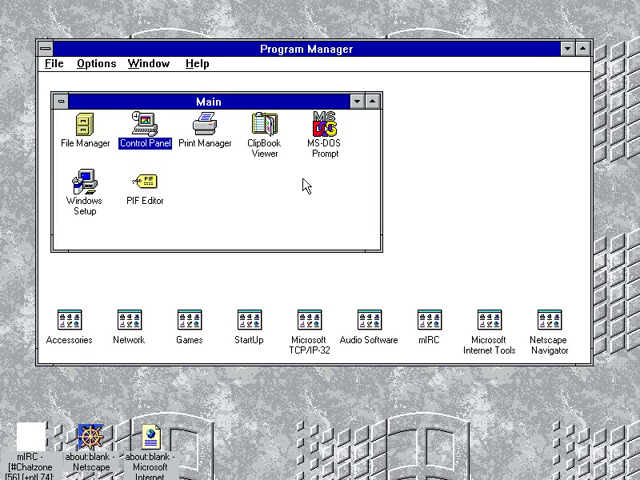
{"action": "mouse_move", "coordinate": [296, 190]}
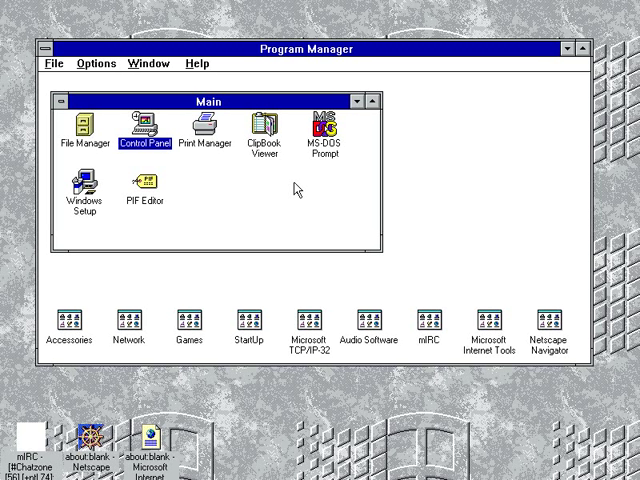
{"action": "mouse_move", "coordinate": [196, 188]}
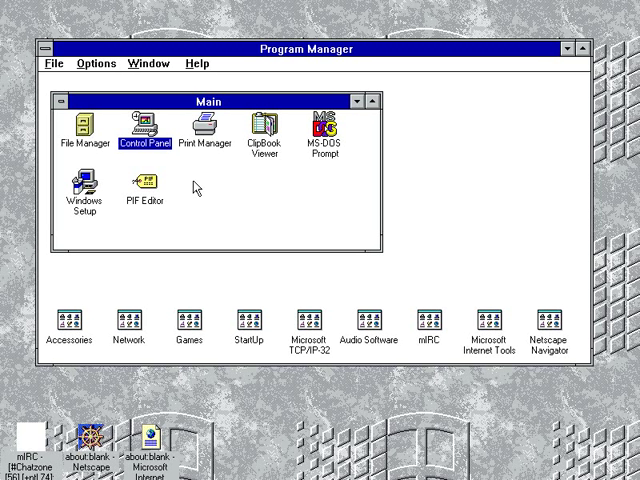
{"action": "mouse_move", "coordinate": [260, 194]}
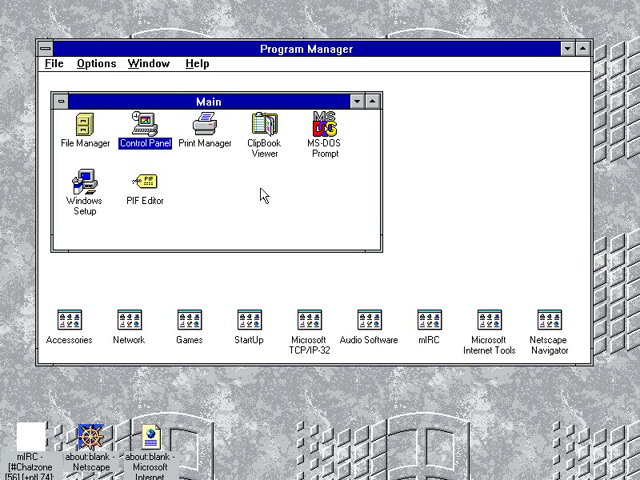
{"action": "mouse_move", "coordinate": [264, 200]}
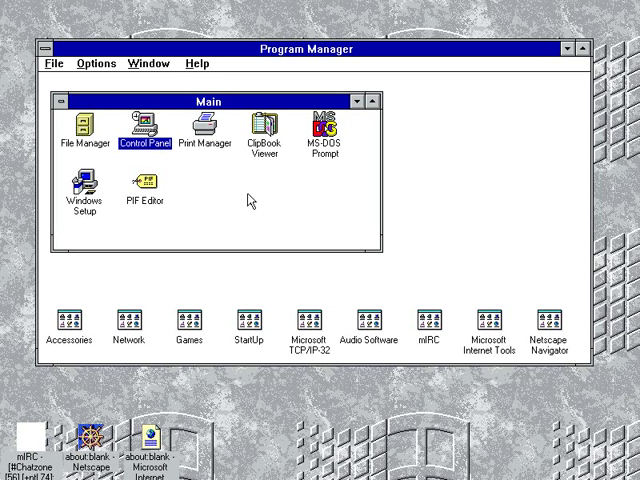
{"action": "mouse_move", "coordinate": [204, 64]}
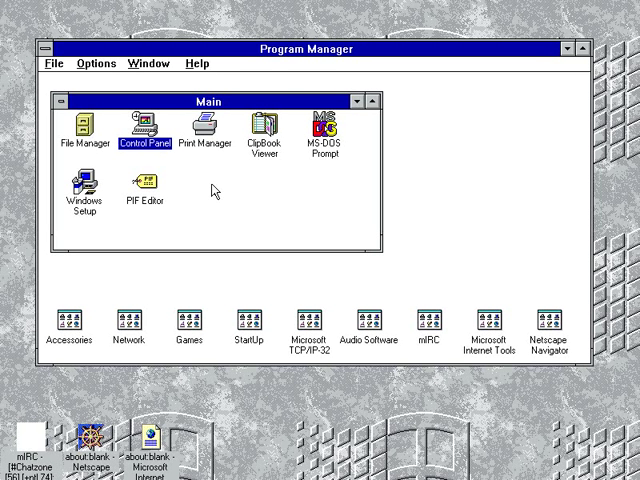
{"action": "mouse_move", "coordinate": [196, 60]}
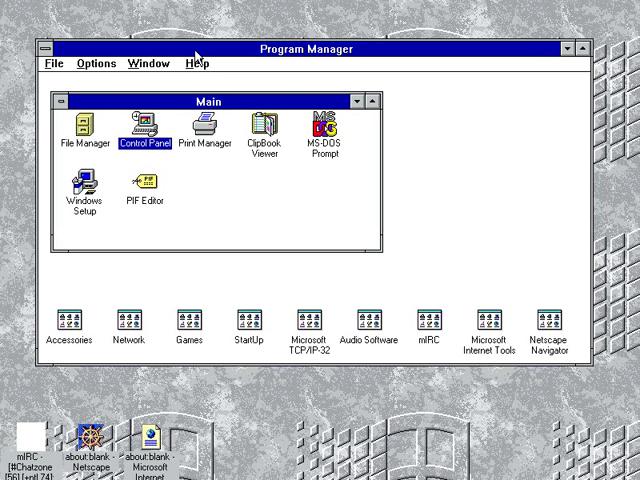
Show the About Program Manager box for Windows for Workgroups 3.11.
{"action": "left_click", "coordinate": [188, 64]}
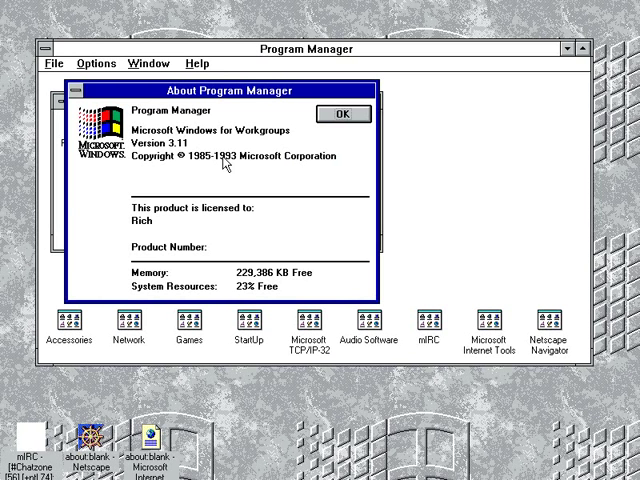
{"action": "mouse_move", "coordinate": [228, 172]}
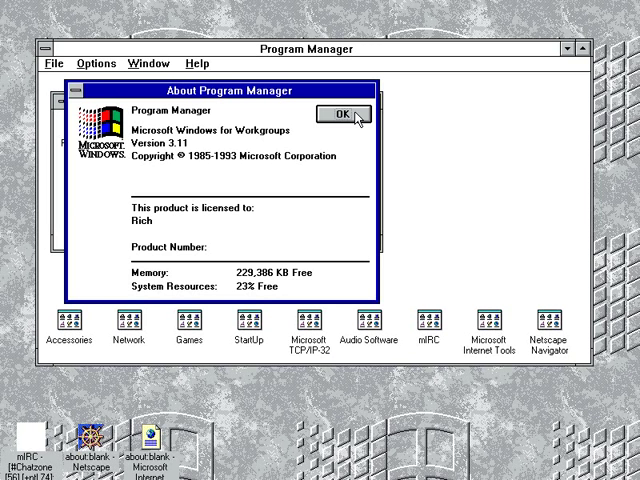
{"action": "mouse_move", "coordinate": [340, 122]}
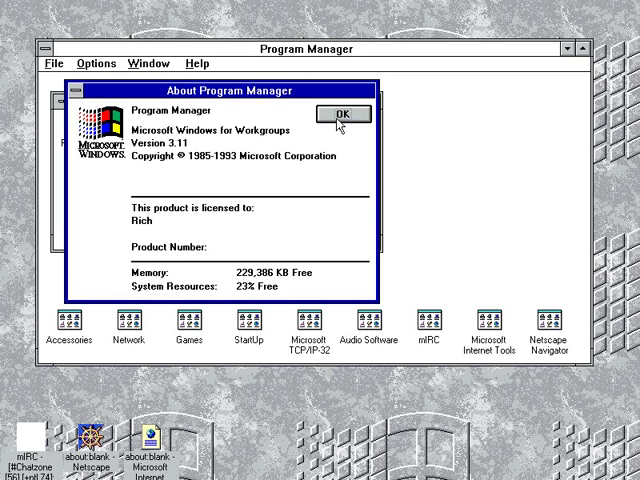
Dismiss the About box and return to the Main group.
{"action": "left_click", "coordinate": [344, 112]}
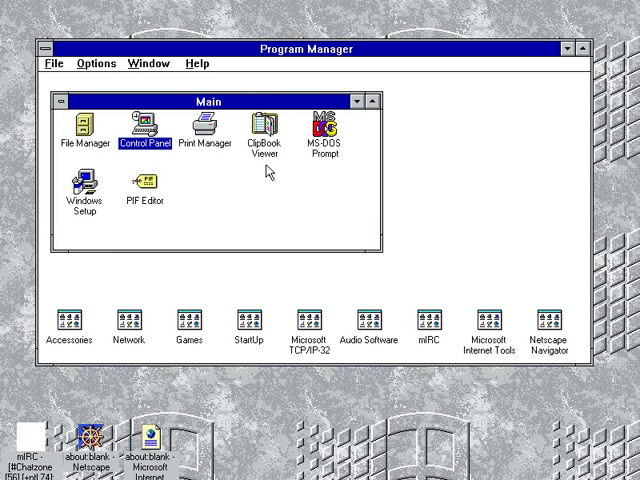
{"action": "mouse_move", "coordinate": [244, 184]}
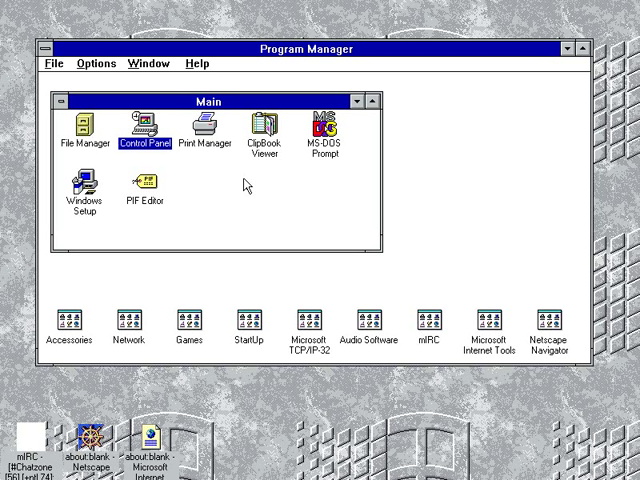
{"action": "mouse_move", "coordinate": [242, 188]}
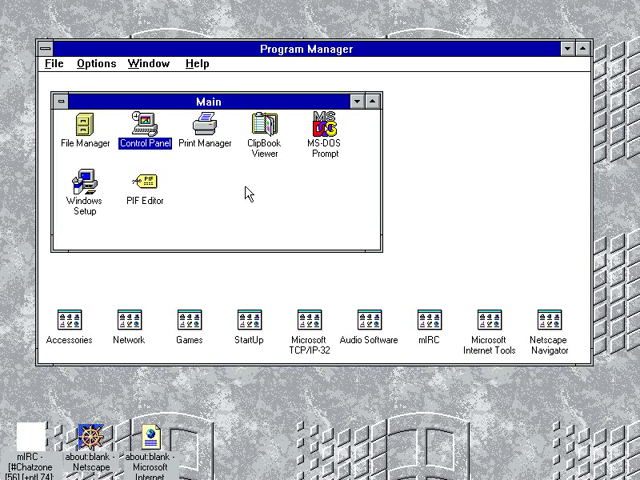
{"action": "mouse_move", "coordinate": [292, 332]}
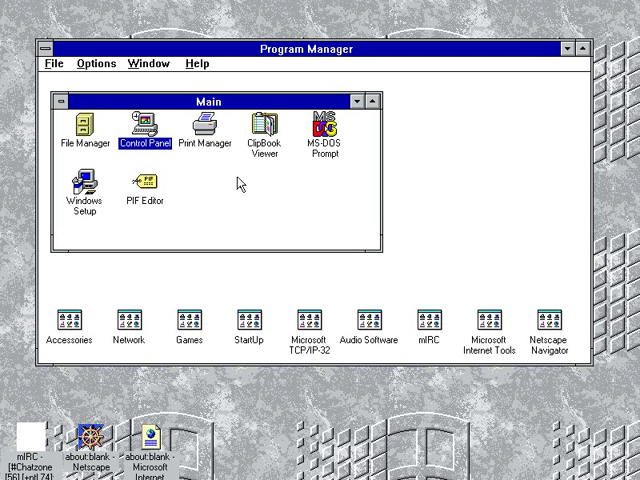
{"action": "mouse_move", "coordinate": [240, 184]}
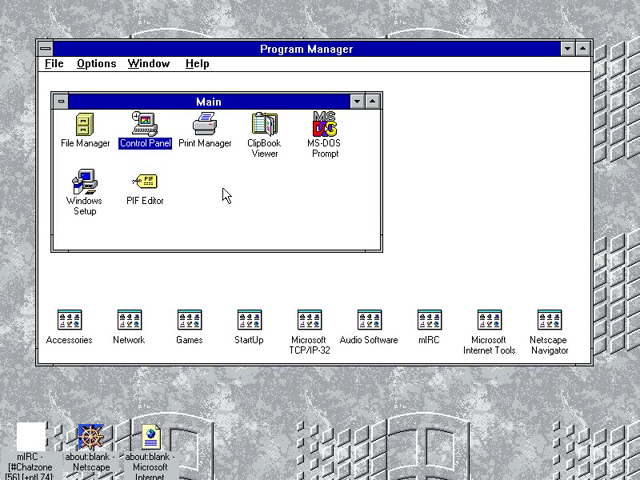
{"action": "mouse_move", "coordinate": [276, 210]}
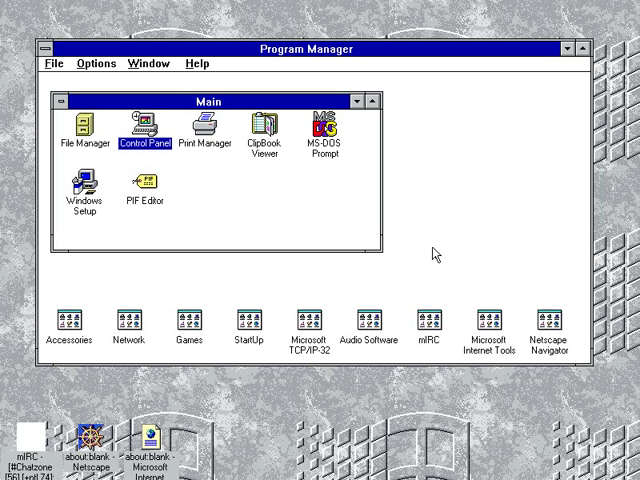
{"action": "mouse_move", "coordinate": [432, 256]}
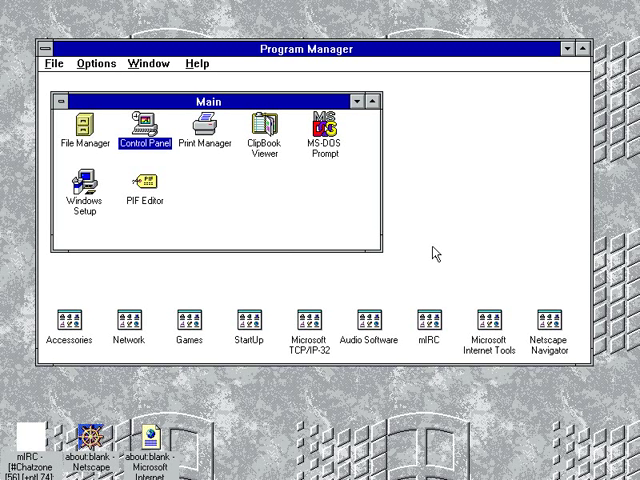
{"action": "mouse_move", "coordinate": [444, 252]}
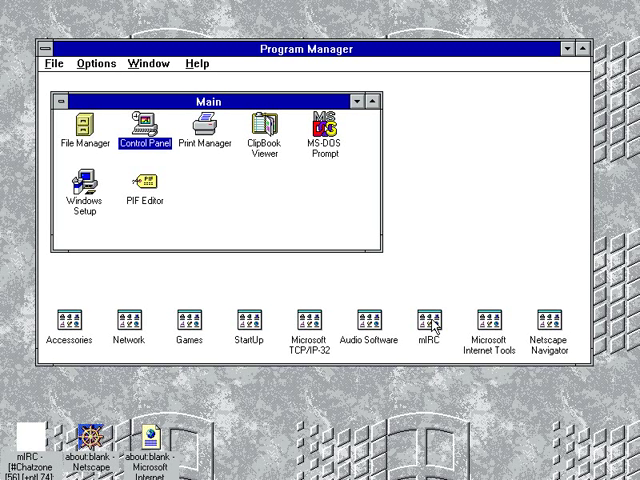
{"action": "mouse_move", "coordinate": [336, 292]}
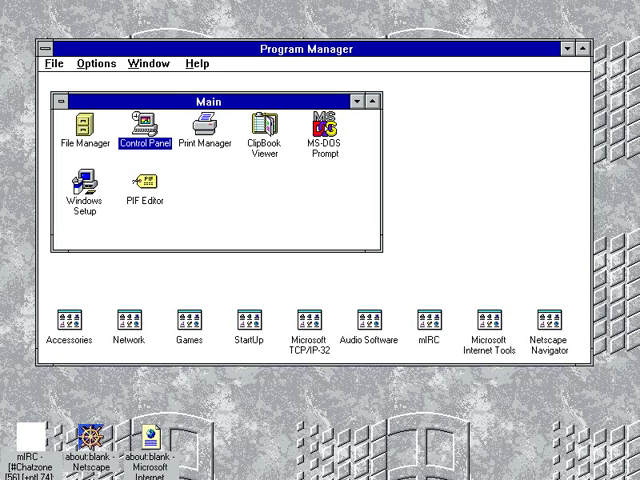
{"action": "double_click", "coordinate": [146, 444]}
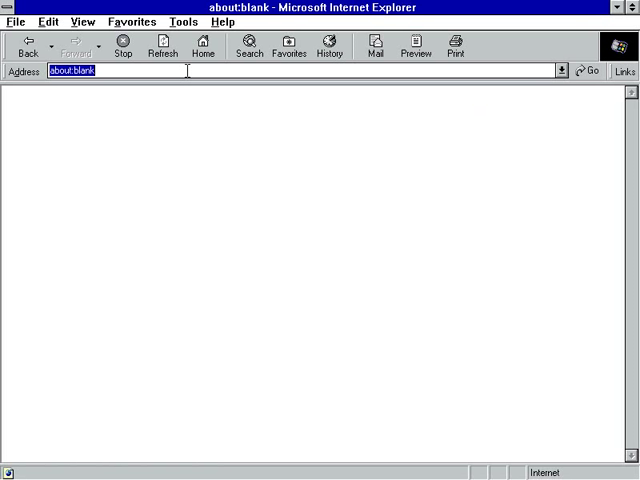
{"action": "type", "text": "www.pcmech.com/"}
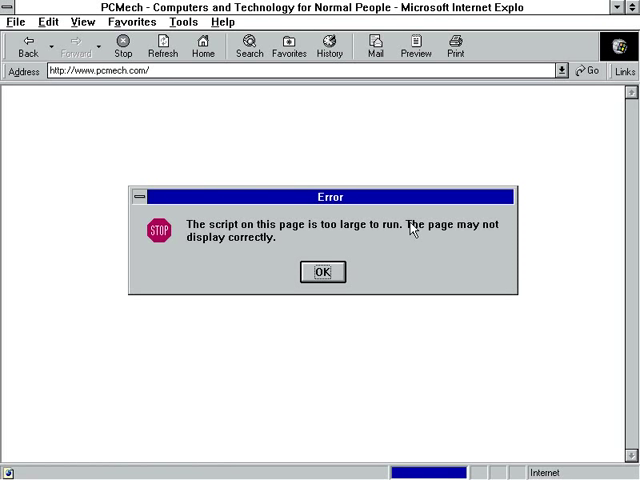
Dismiss the 'script too large' error so the PCMech page loads.
{"action": "left_click", "coordinate": [322, 272]}
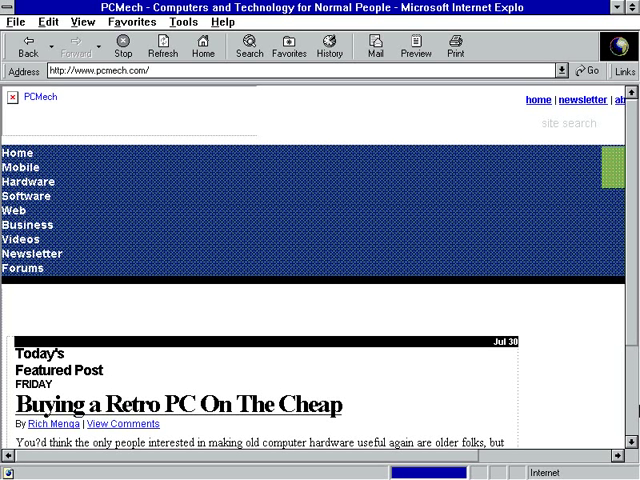
{"action": "mouse_move", "coordinate": [604, 412]}
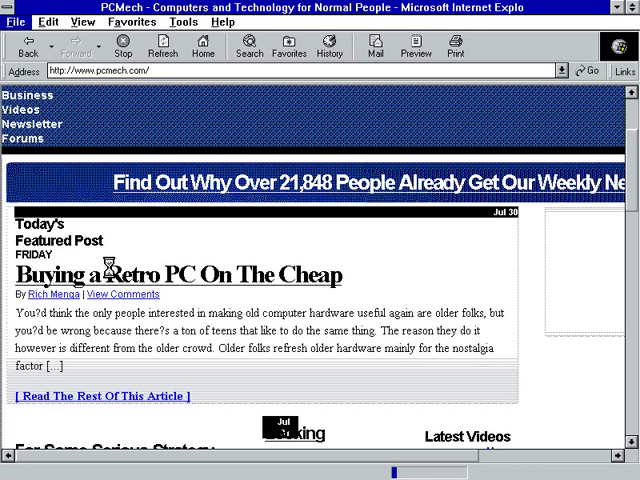
Close Internet Explorer via File > Close, leaving Netscape Navigator on a blank page.
{"action": "left_click", "coordinate": [12, 22]}
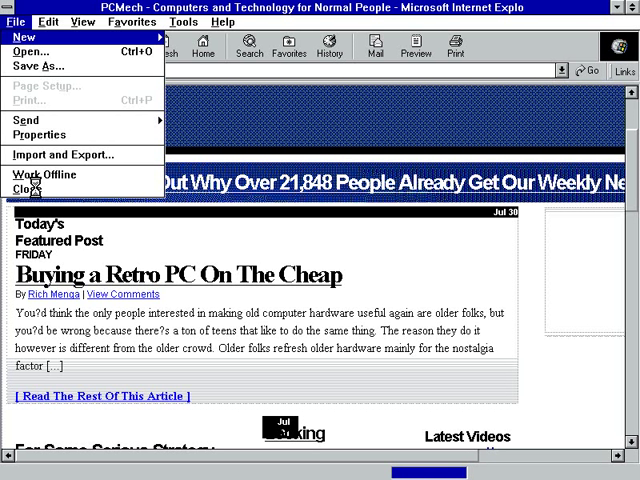
{"action": "mouse_move", "coordinate": [30, 188]}
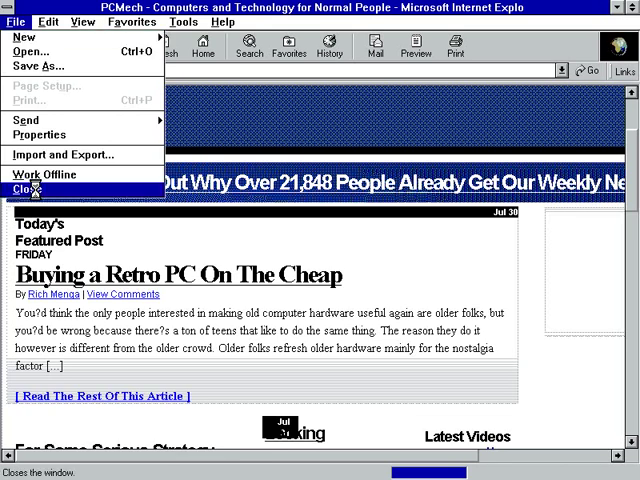
{"action": "left_click", "coordinate": [28, 188]}
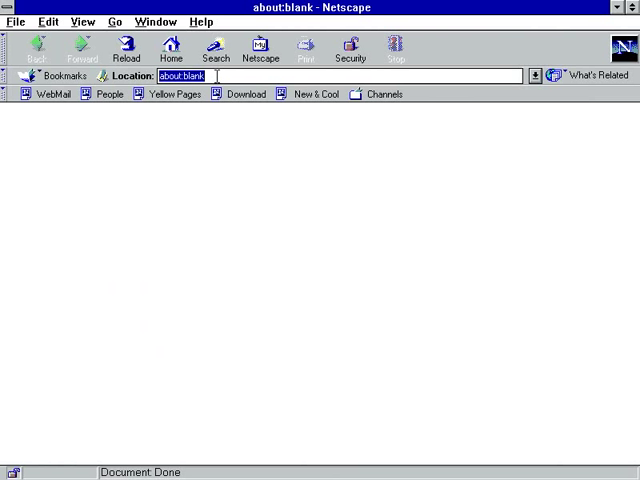
{"action": "type", "text": "www.pcmech.com/"}
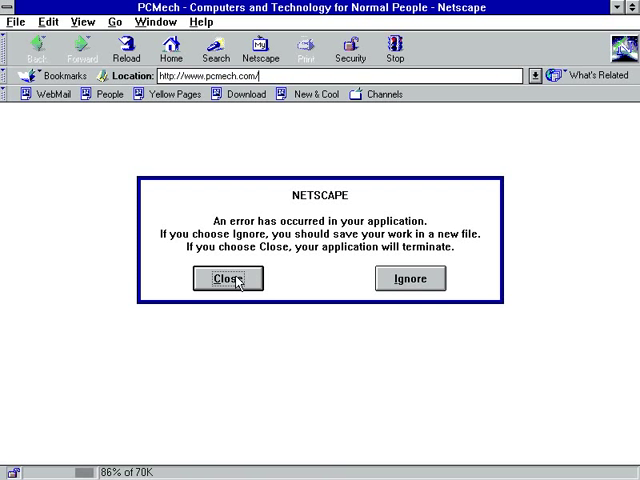
{"action": "left_click", "coordinate": [228, 278]}
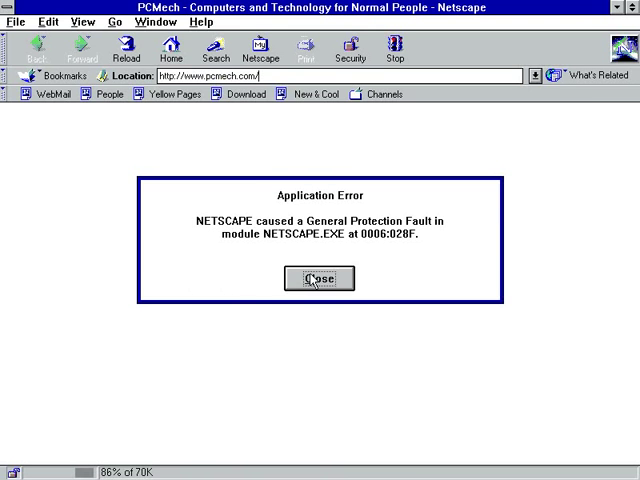
{"action": "left_click", "coordinate": [318, 278]}
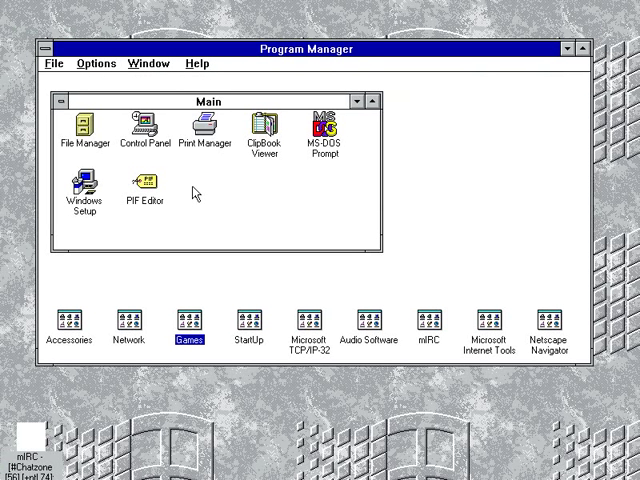
Relaunch Netscape Navigator from its program group.
{"action": "left_click", "coordinate": [146, 126]}
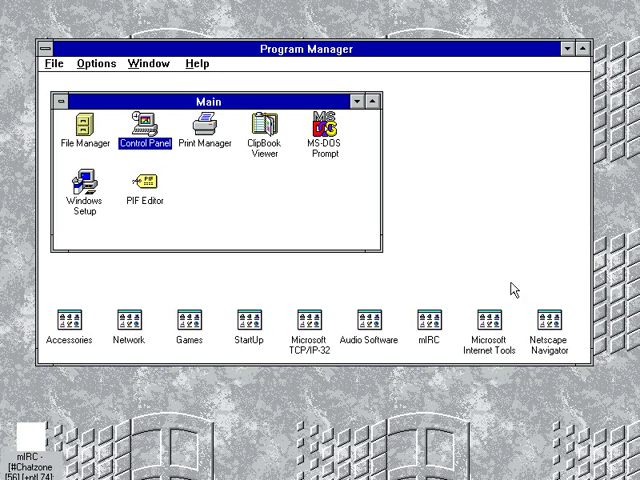
{"action": "double_click", "coordinate": [540, 324]}
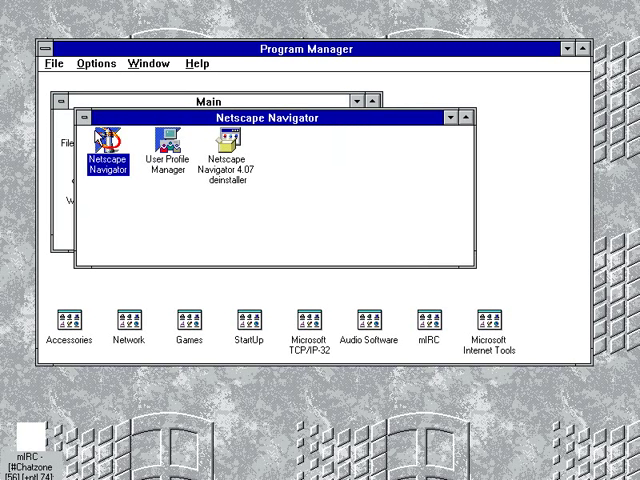
{"action": "double_click", "coordinate": [108, 144]}
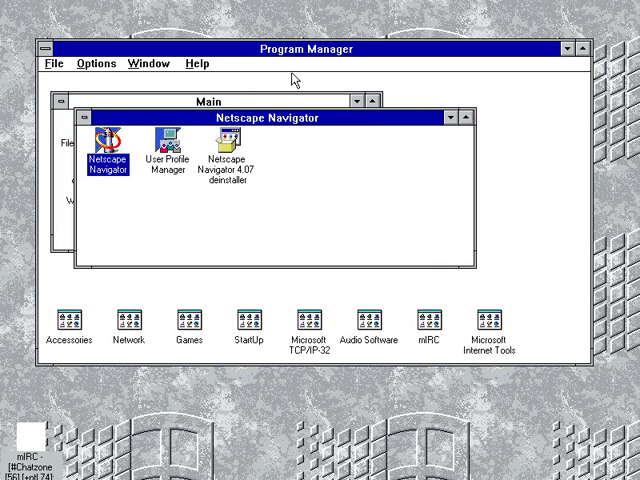
{"action": "double_click", "coordinate": [108, 144]}
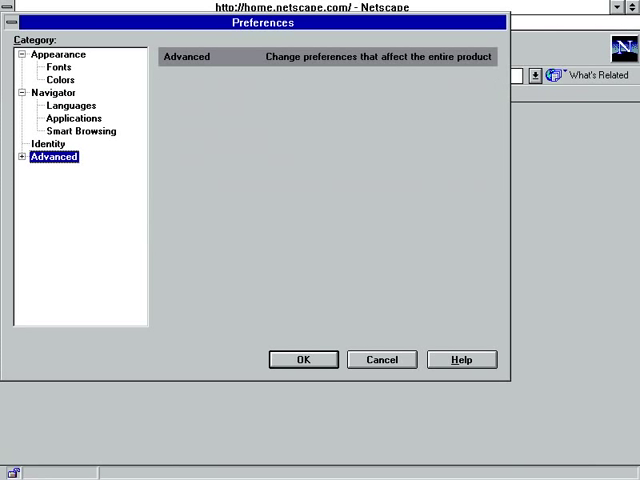
Review the Advanced preferences (JavaScript disabled) and dismiss the server-not-found error.
{"action": "left_click", "coordinate": [54, 156]}
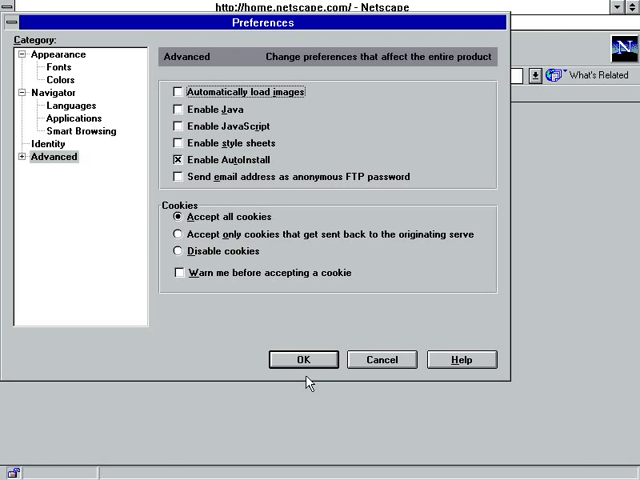
{"action": "left_click", "coordinate": [304, 360]}
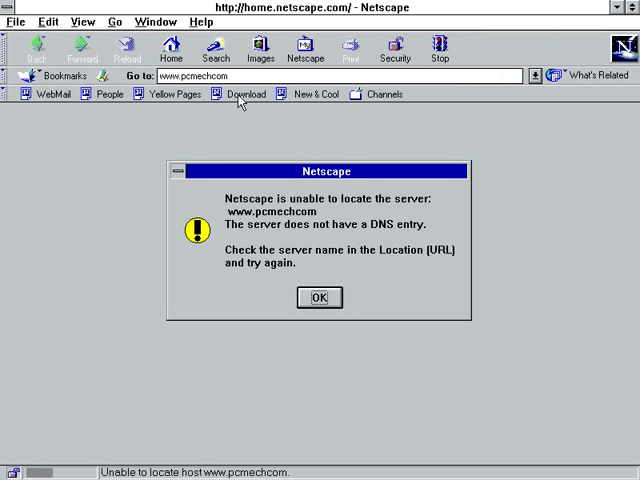
{"action": "left_click", "coordinate": [318, 296]}
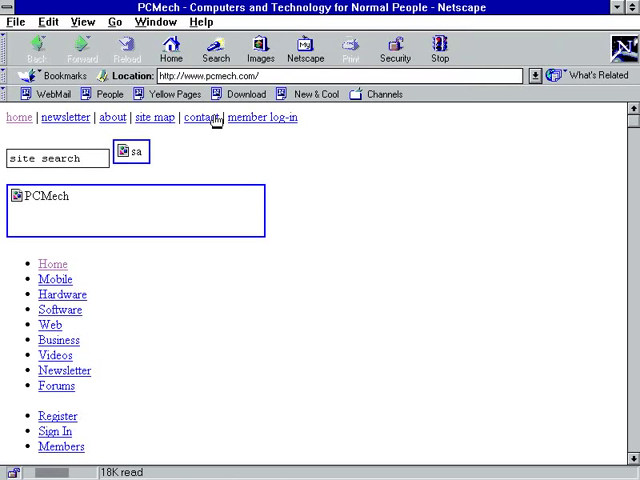
Load the PCMech homepage and scroll down through its articles and sections.
{"action": "left_click", "coordinate": [126, 46]}
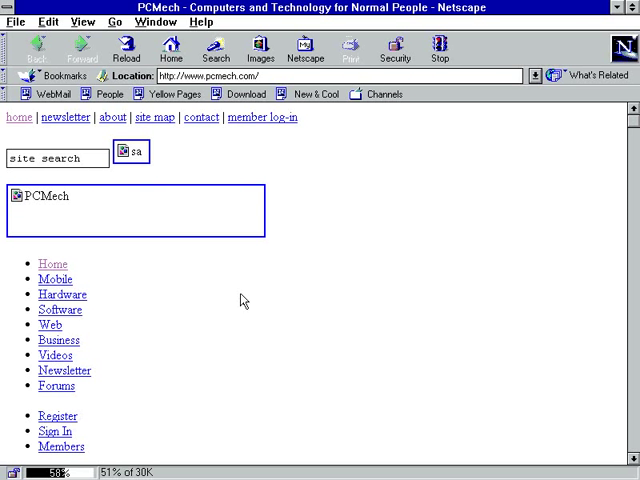
{"action": "mouse_move", "coordinate": [362, 348]}
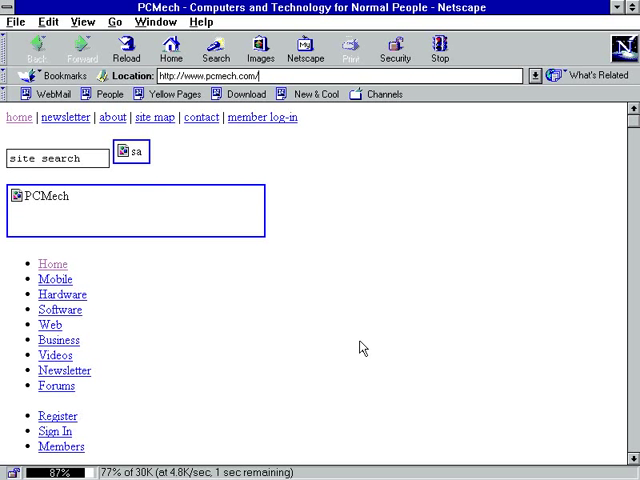
{"action": "scroll", "scroll_direction": "down", "scroll_amount": 3}
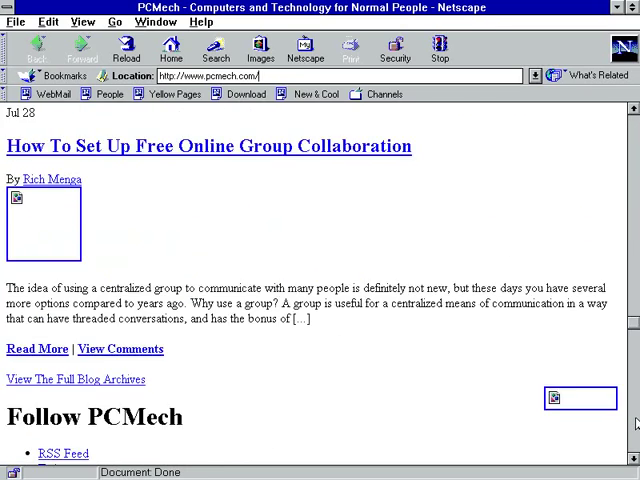
{"action": "scroll", "scroll_direction": "down", "scroll_amount": 3}
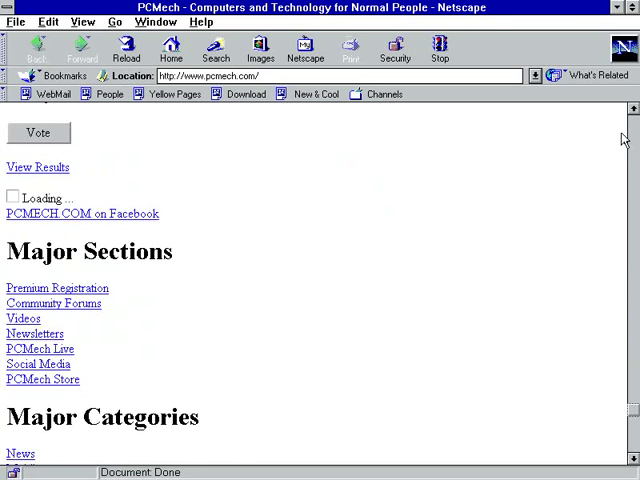
{"action": "left_click", "coordinate": [126, 46]}
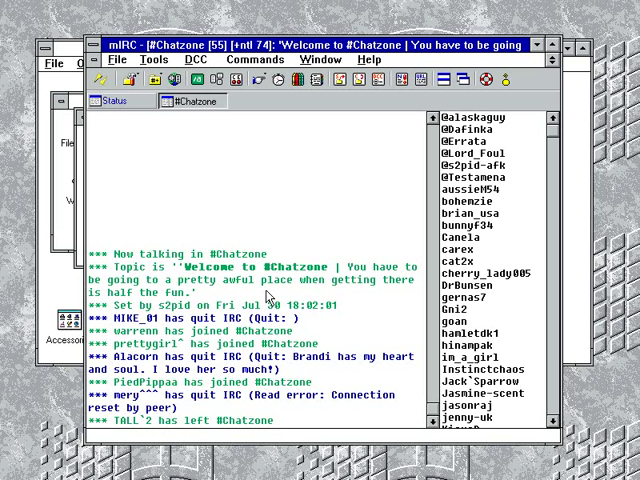
{"action": "mouse_move", "coordinate": [148, 208]}
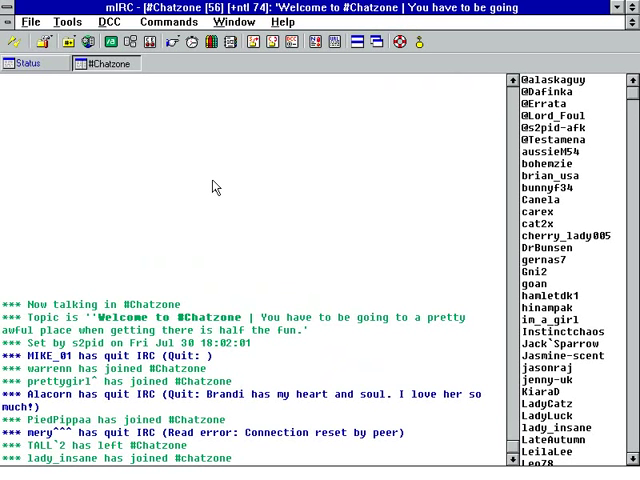
View mIRC's About box showing version 5.91 16-bit, then close it.
{"action": "left_click", "coordinate": [288, 22]}
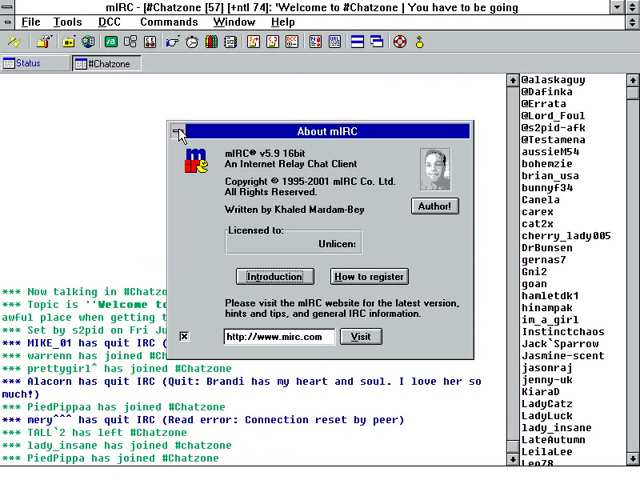
{"action": "left_click", "coordinate": [180, 132]}
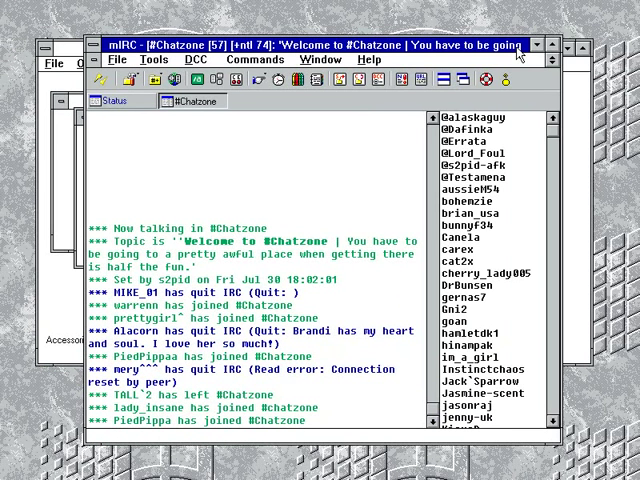
{"action": "mouse_move", "coordinate": [252, 156]}
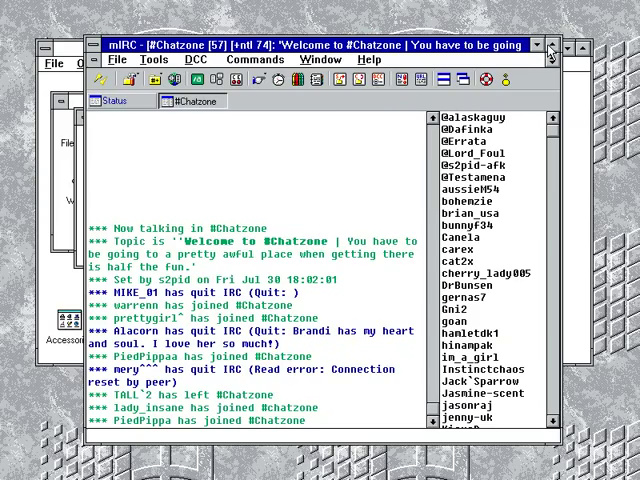
Minimize mIRC to a desktop icon, restore it, then reach the Exit Windows confirmation.
{"action": "left_click", "coordinate": [552, 54]}
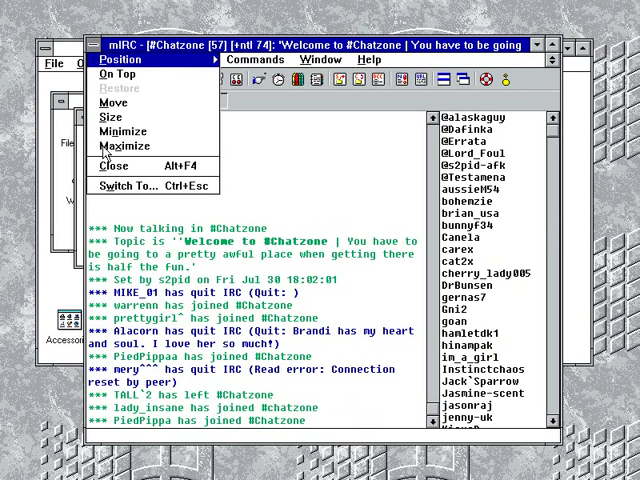
{"action": "mouse_move", "coordinate": [196, 52]}
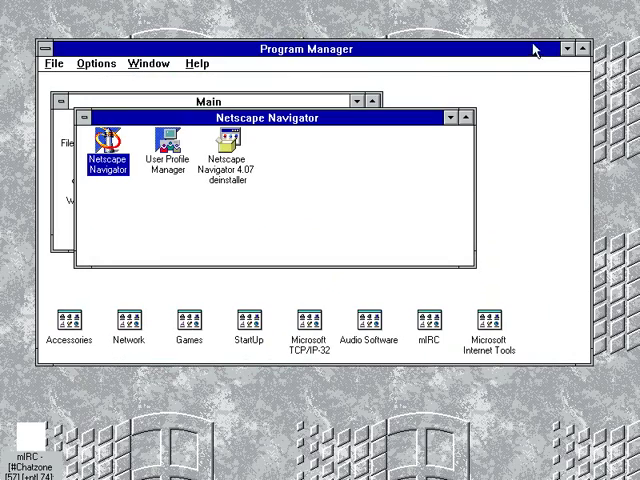
{"action": "mouse_move", "coordinate": [230, 444]}
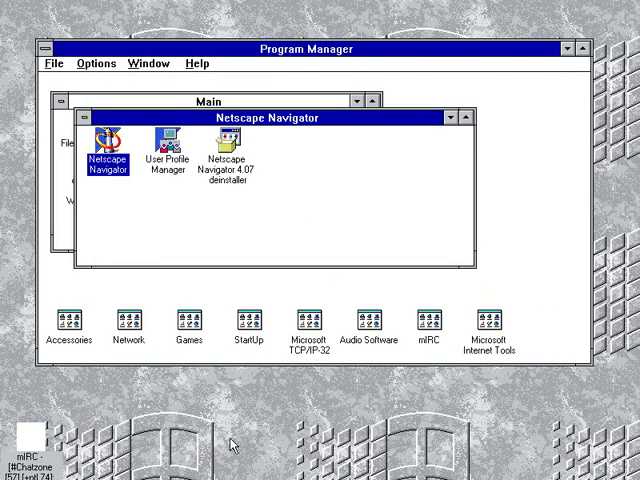
{"action": "left_click", "coordinate": [572, 48]}
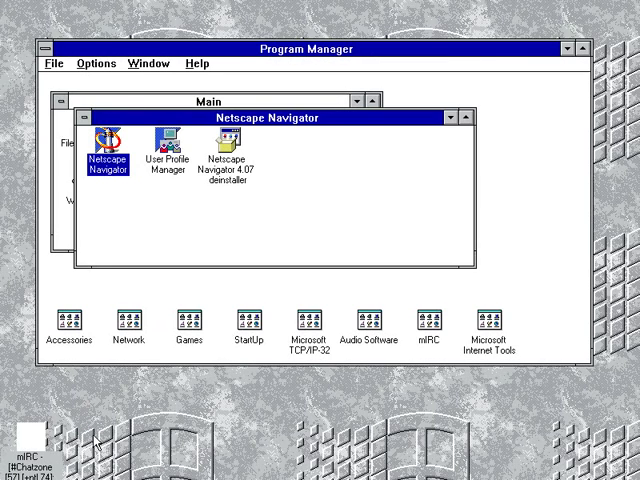
{"action": "mouse_move", "coordinate": [84, 122]}
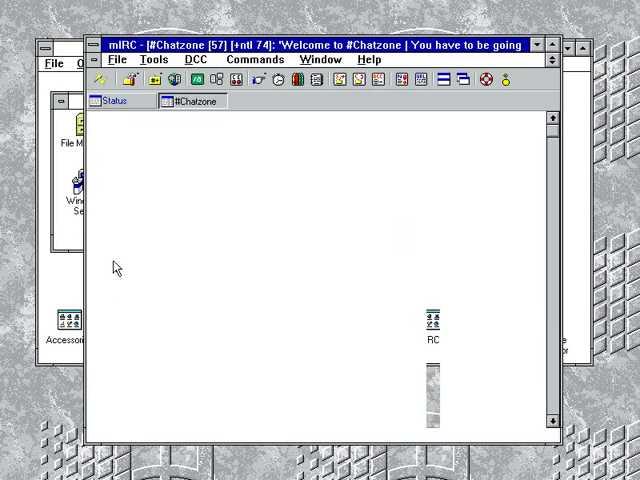
{"action": "left_click", "coordinate": [120, 60]}
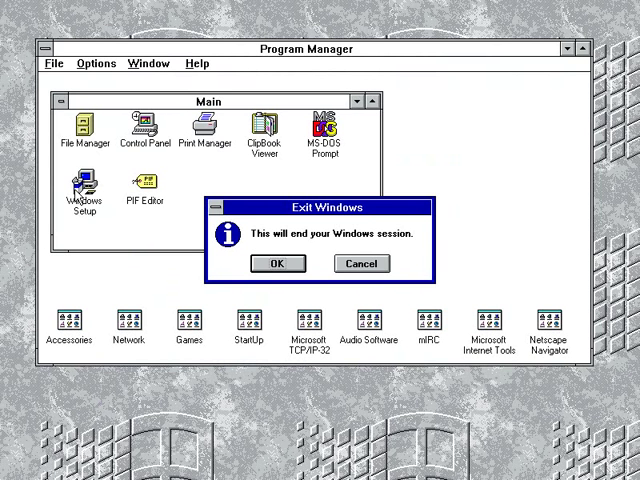
{"action": "mouse_move", "coordinate": [144, 240]}
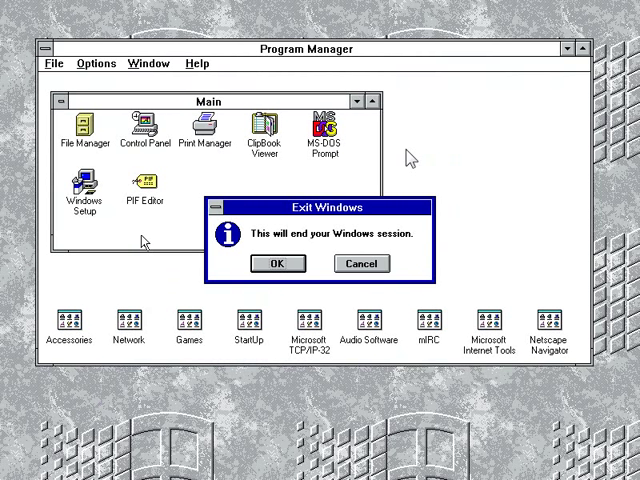
{"action": "mouse_move", "coordinate": [436, 156]}
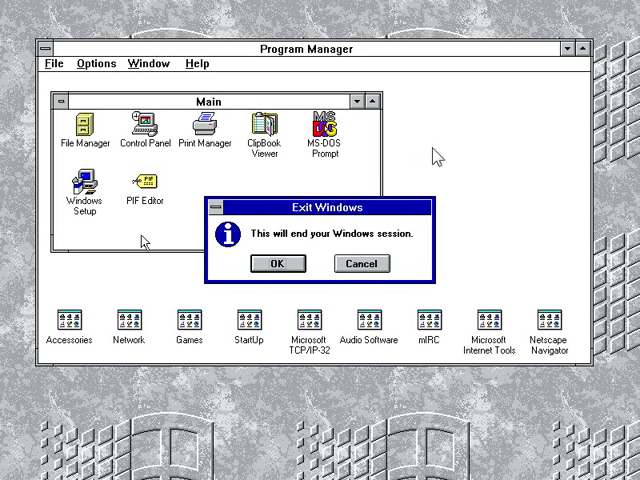